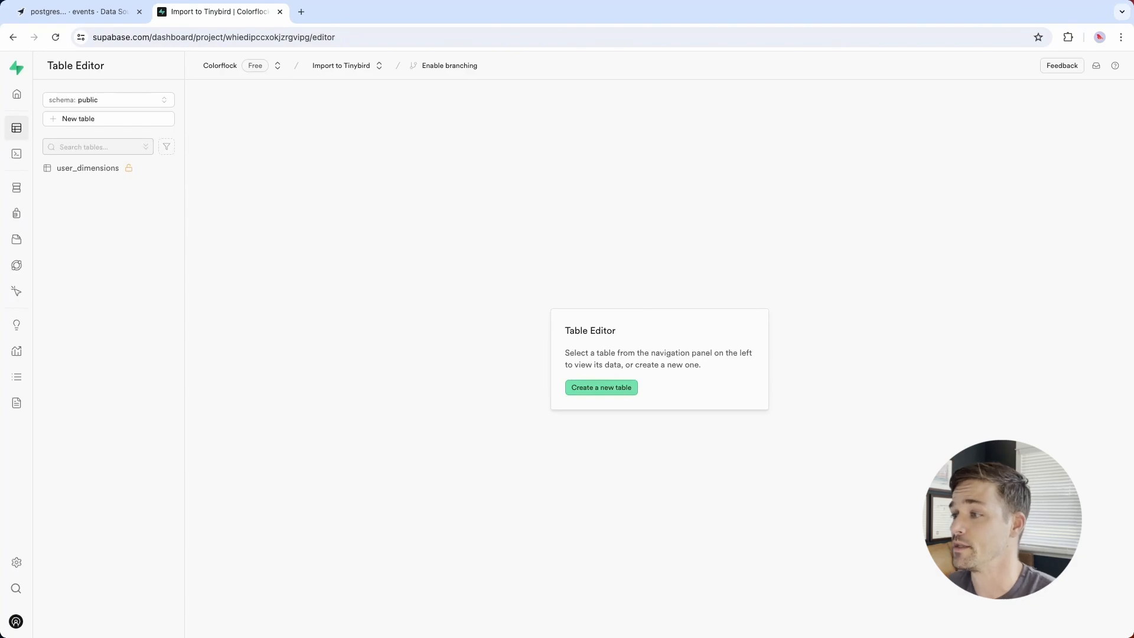
# - Show the events data source of the postgres_import workspace in Tinybird
pyautogui.click(87, 167)
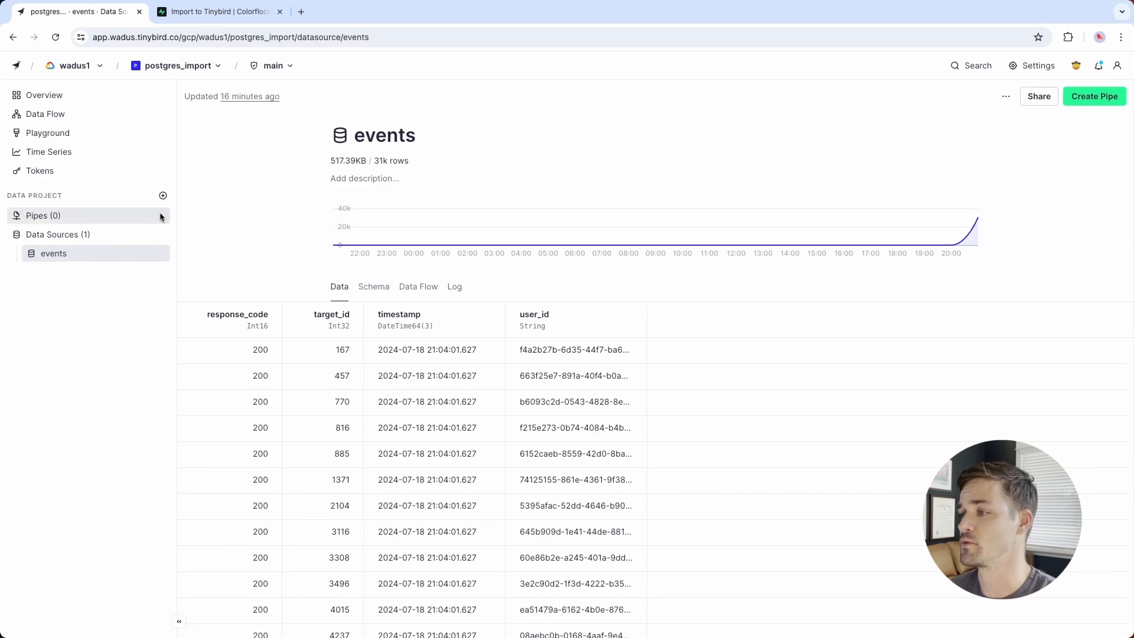
# - Start a new pipe and name it postgres_backfill
pyautogui.click(163, 195)
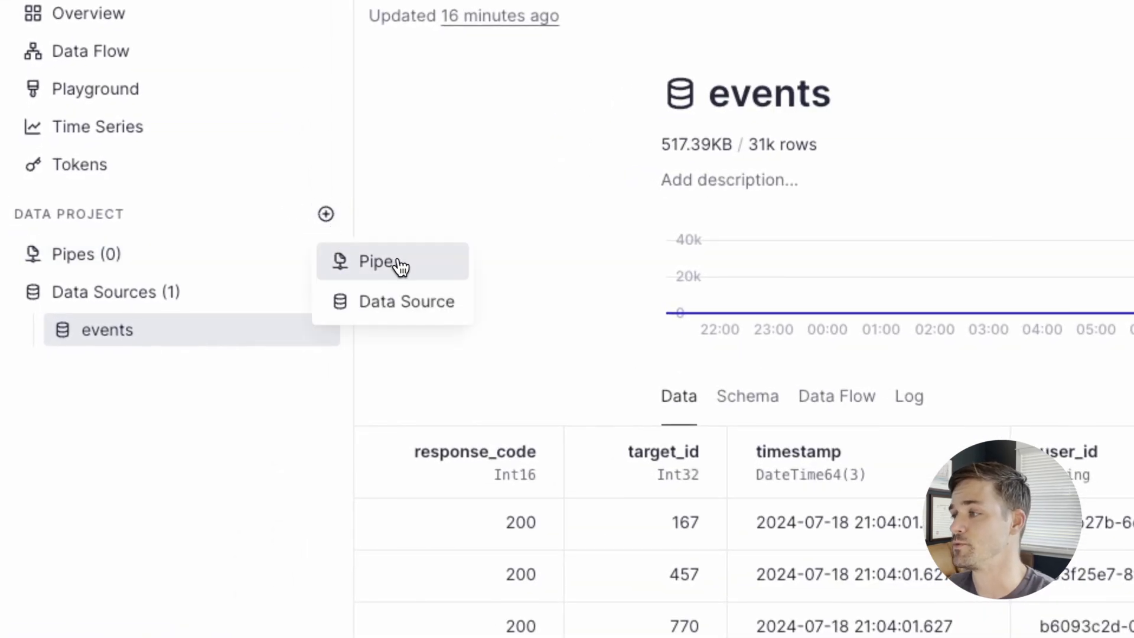
pyautogui.click(376, 261)
pyautogui.write('postg')
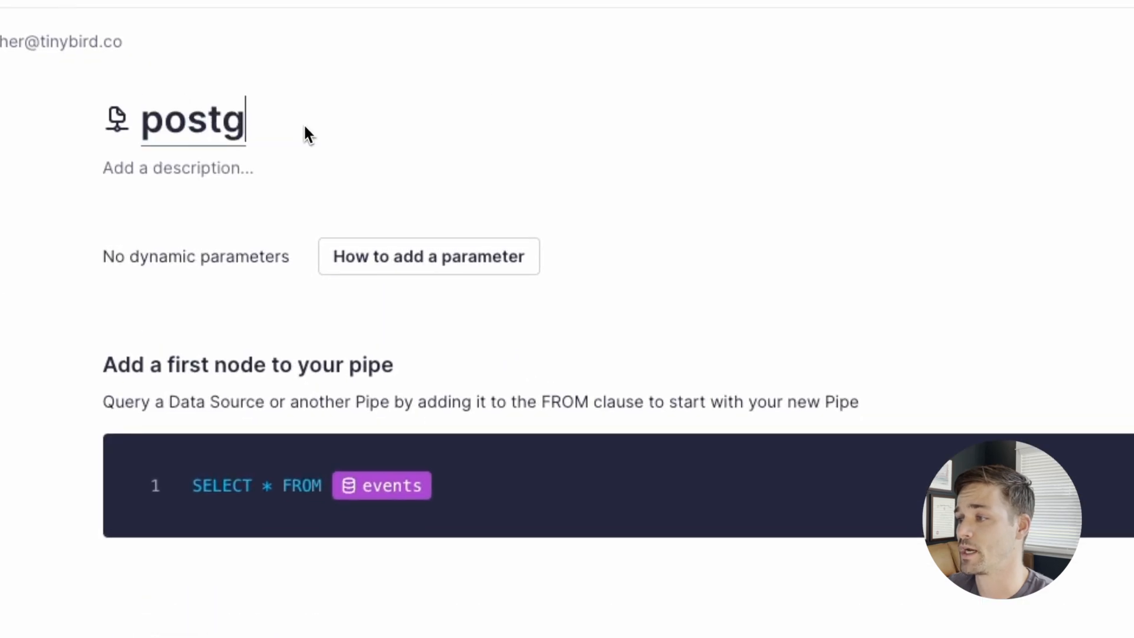
pyautogui.write('res_backfill')
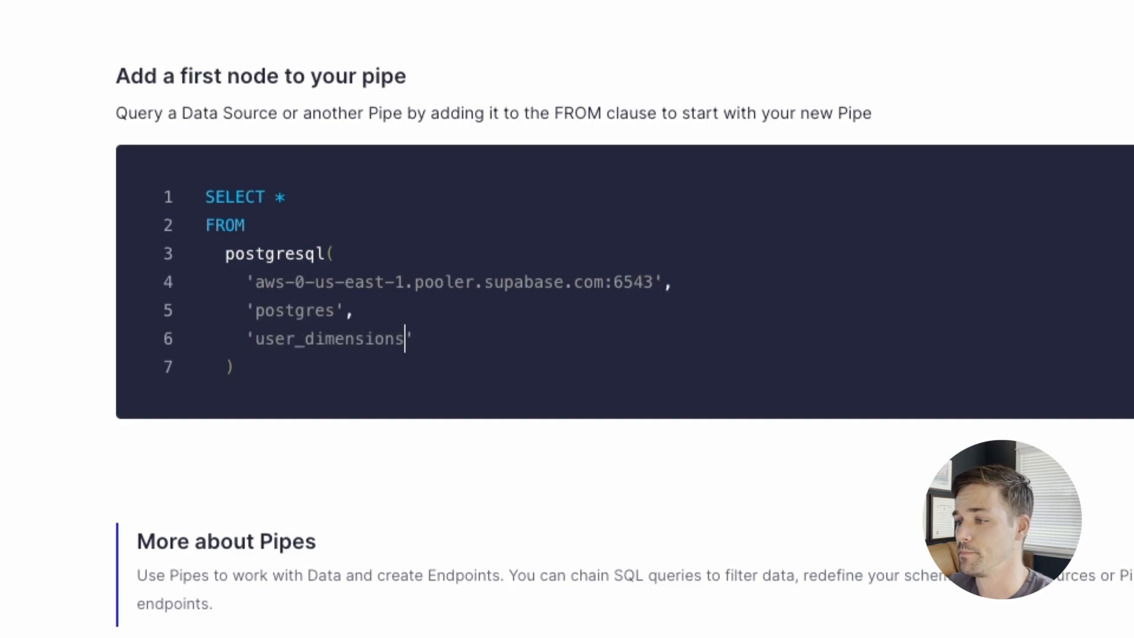
# - Query user_dimensions via postgresql() with tb_secret('pg_password') credentials and a now64() last_imported column
pyautogui.write(',')
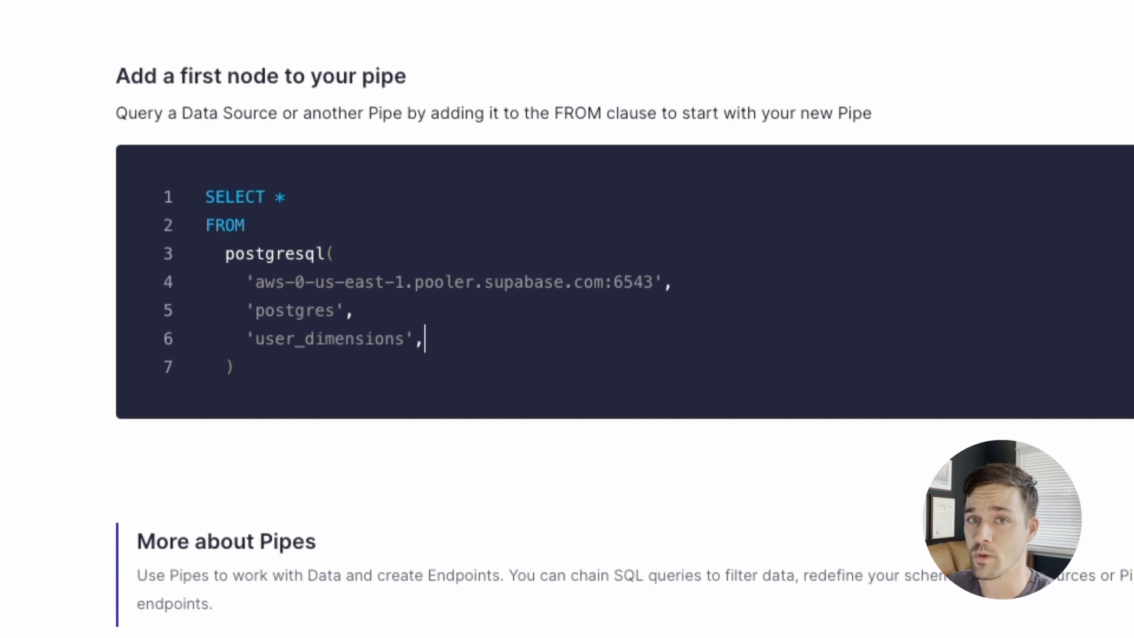
pyautogui.write('{{tb}}')
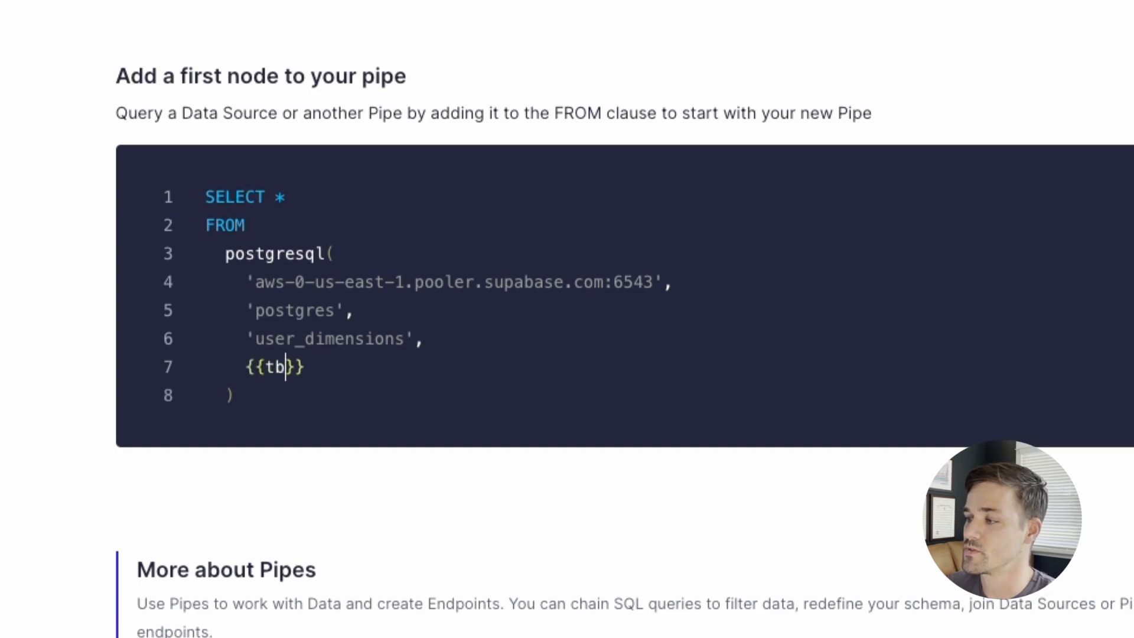
pyautogui.write("_secret('pg'")
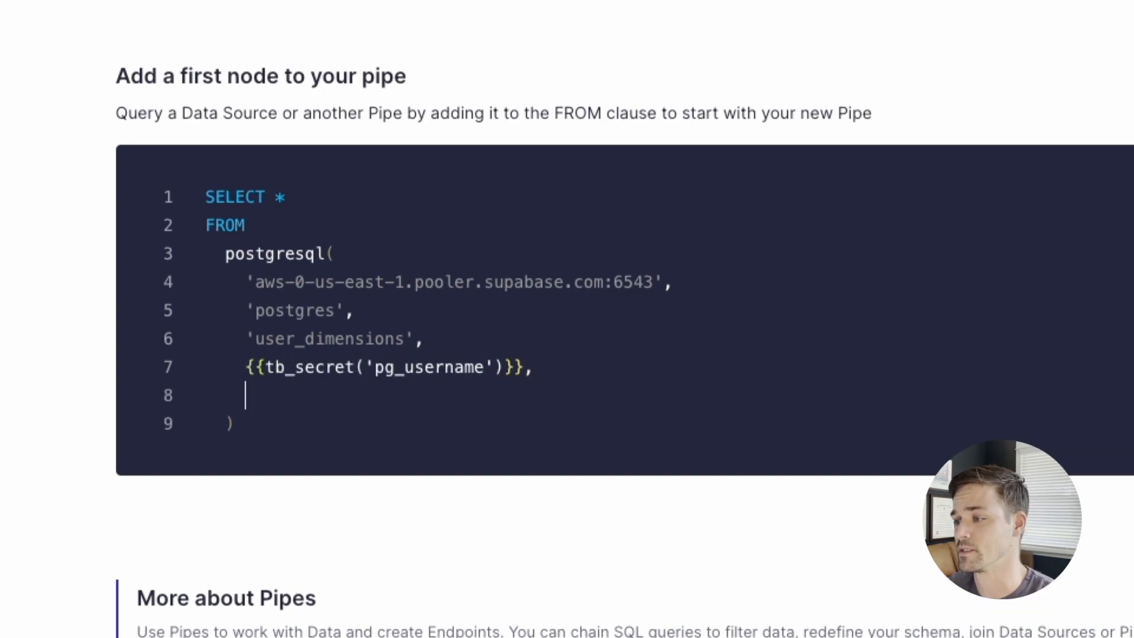
pyautogui.write("{{tb_secret('pg_password')}}")
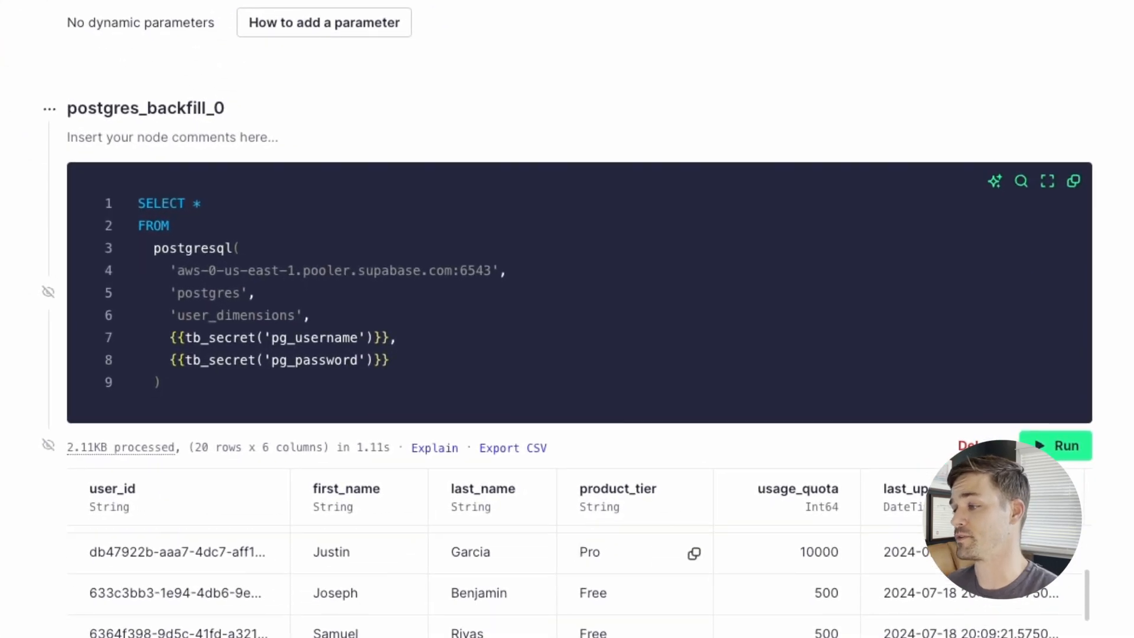
pyautogui.scroll(-3)
pyautogui.write(', now64() AS')
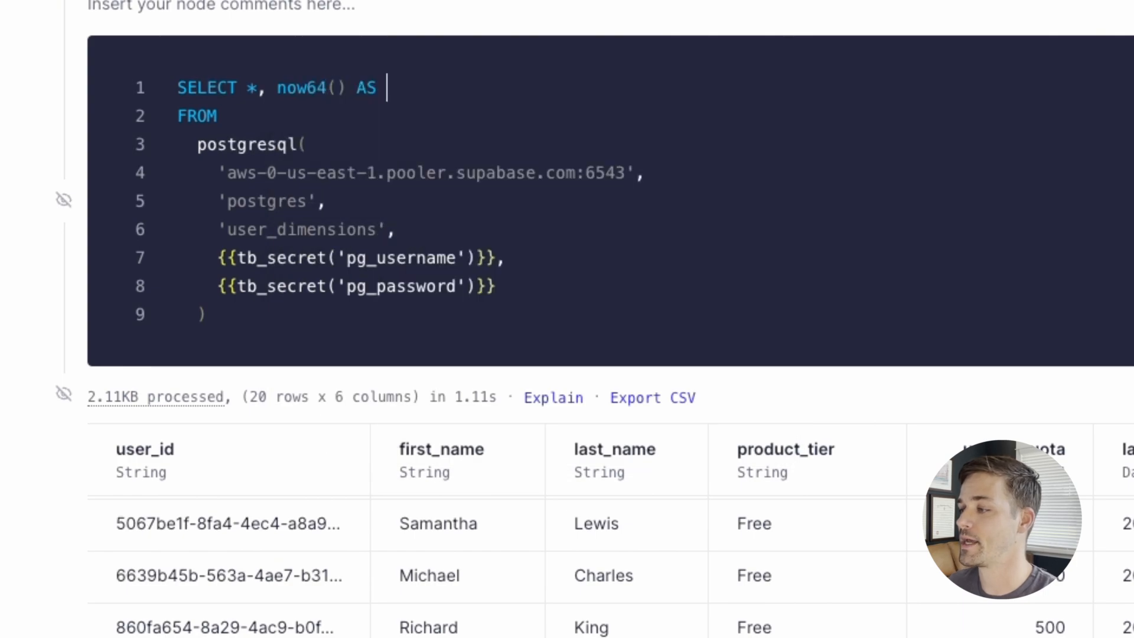
pyautogui.write('last_imported')
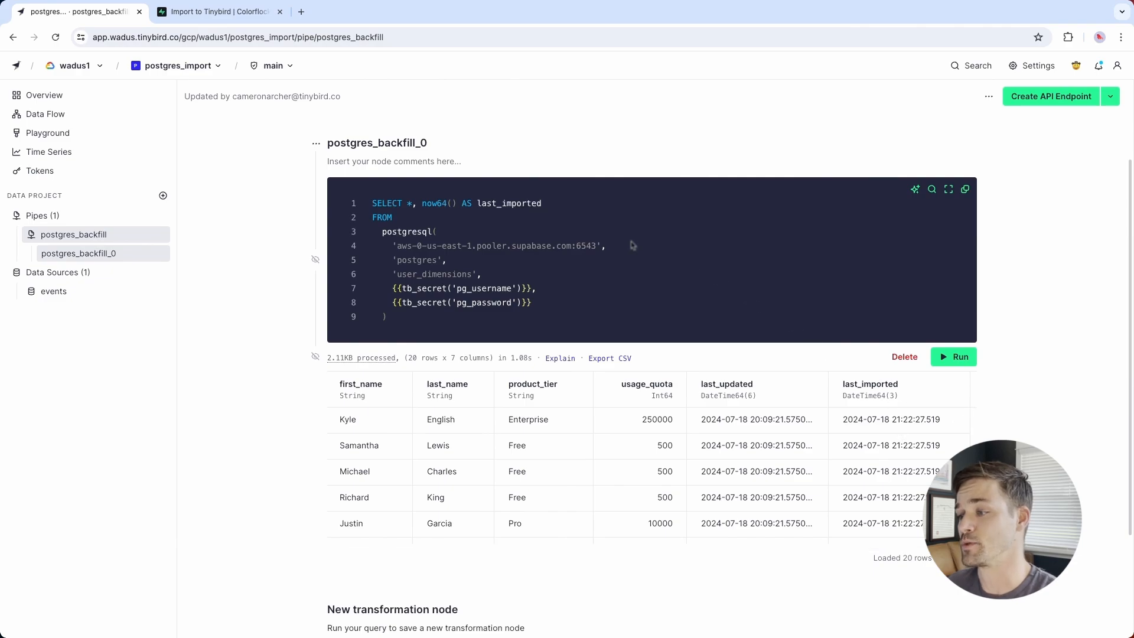
# - Set up a copy from the backfill node with on-demand frequency and replace-all mode
pyautogui.click(317, 143)
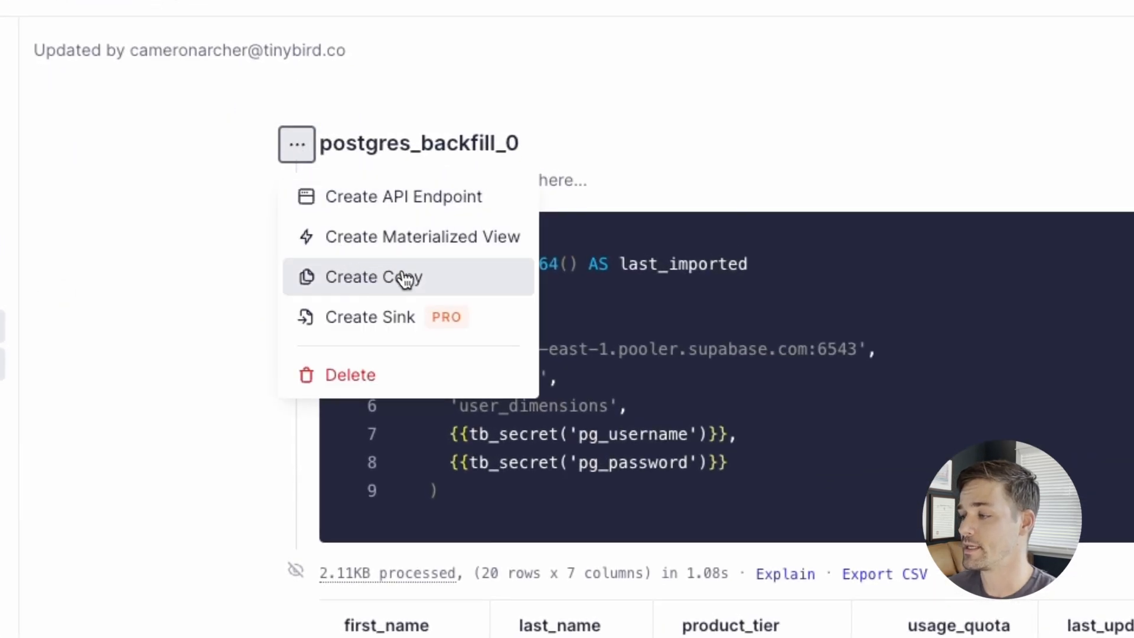
pyautogui.click(389, 277)
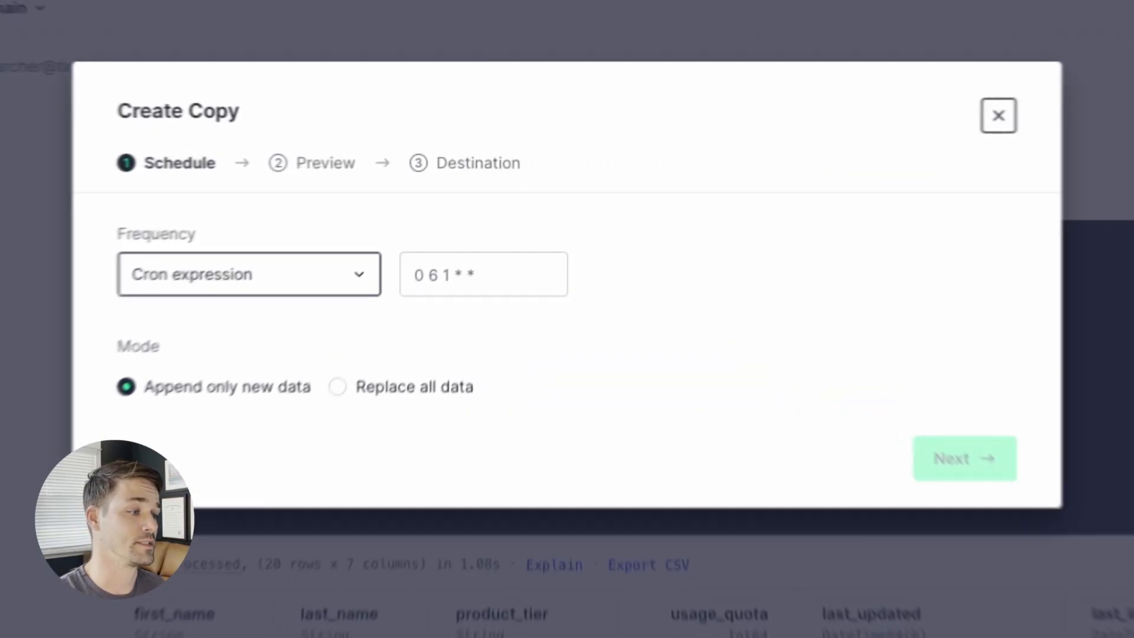
pyautogui.click(248, 274)
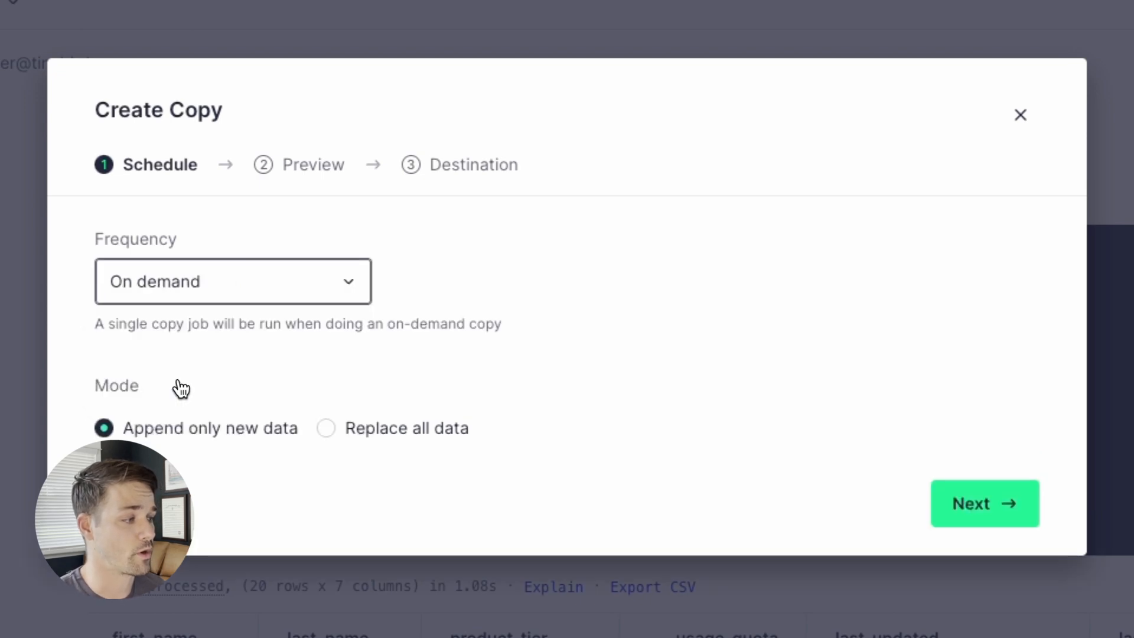
pyautogui.click(326, 428)
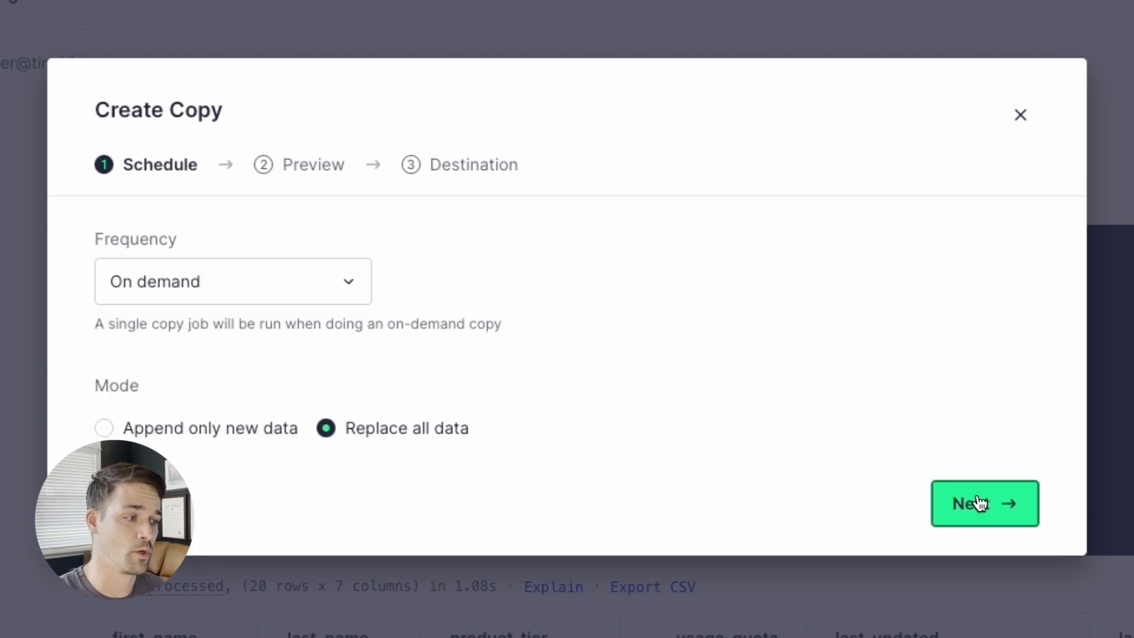
# - Target the pg_user_dimensions data source and run the backfill copy now
pyautogui.click(983, 503)
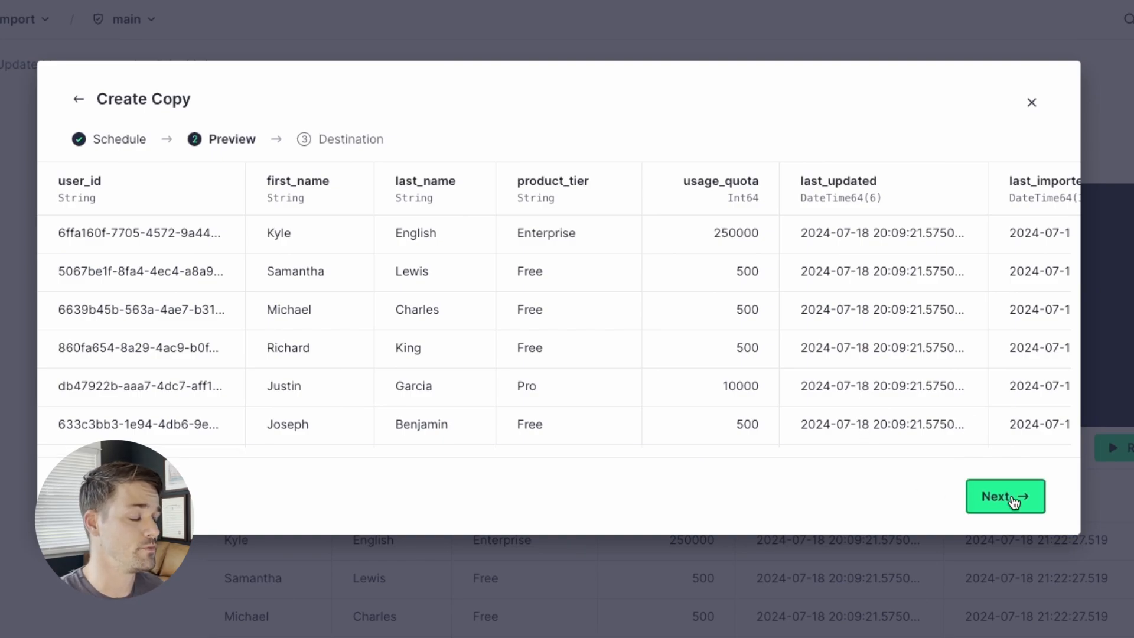
pyautogui.click(1005, 496)
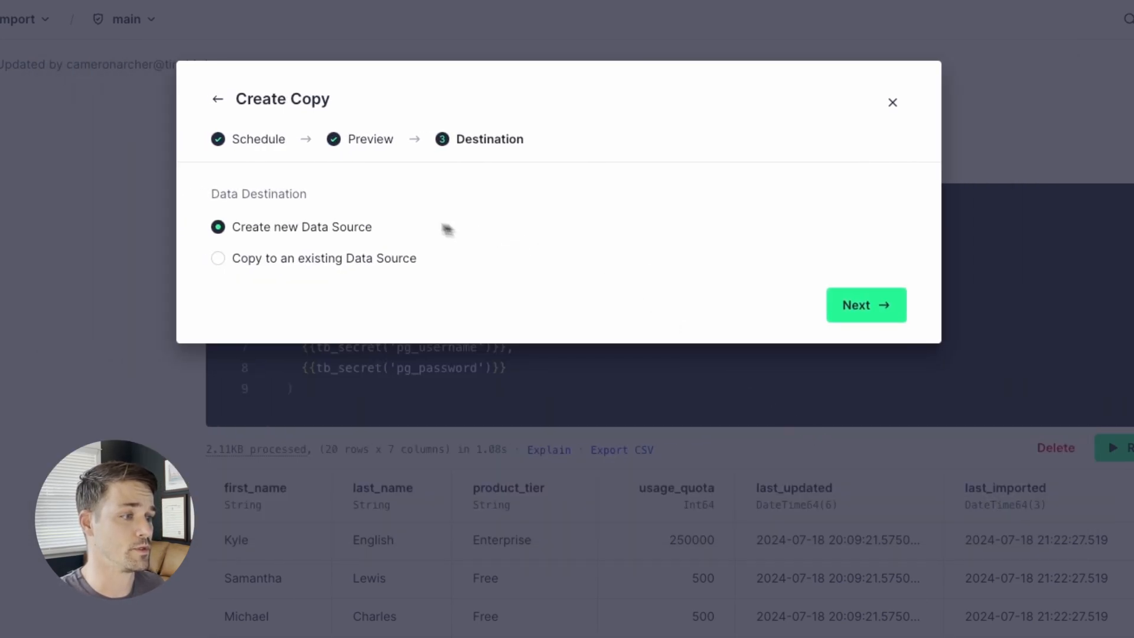
pyautogui.click(867, 305)
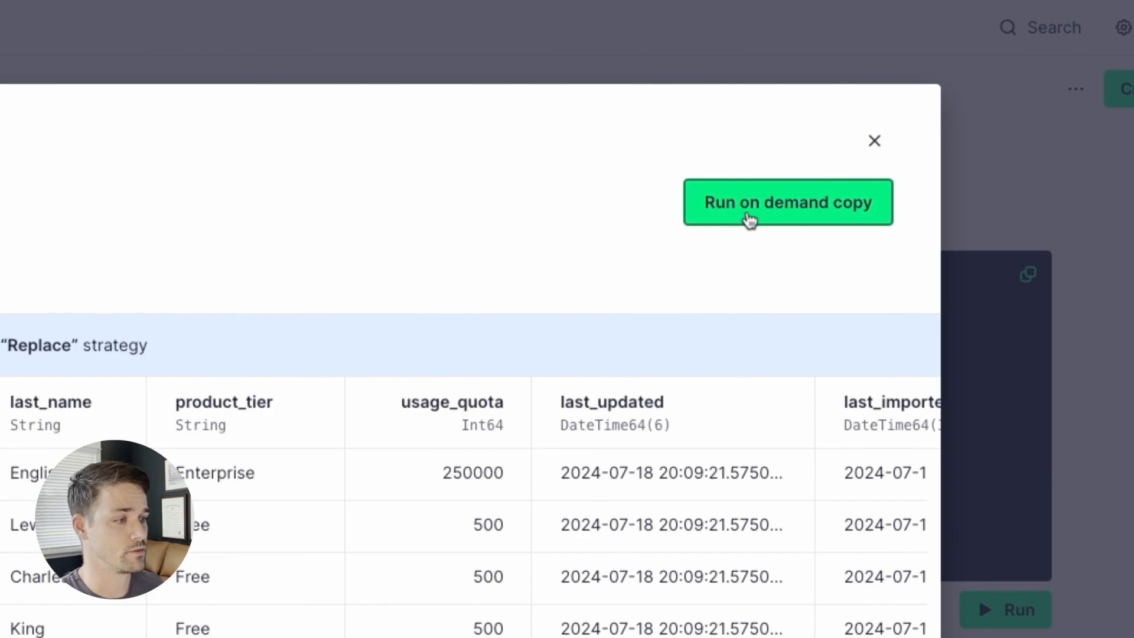
pyautogui.click(787, 202)
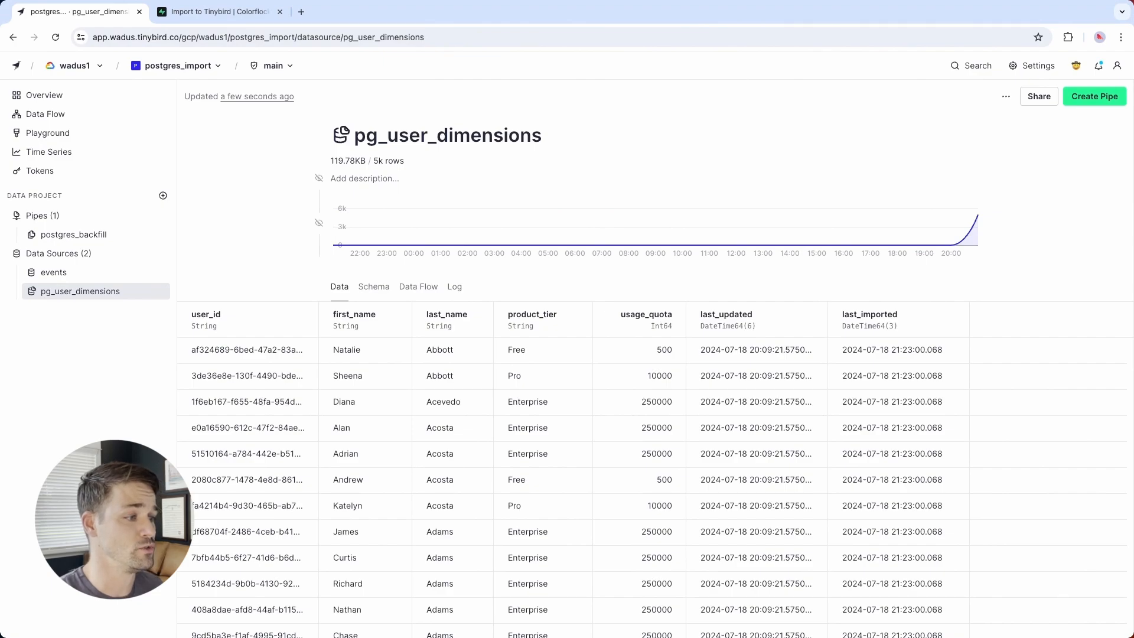
# - Build remaining_usage_by_user from pg_user_dimensions and publish it as an API endpoint with user_uuid
pyautogui.click(53, 271)
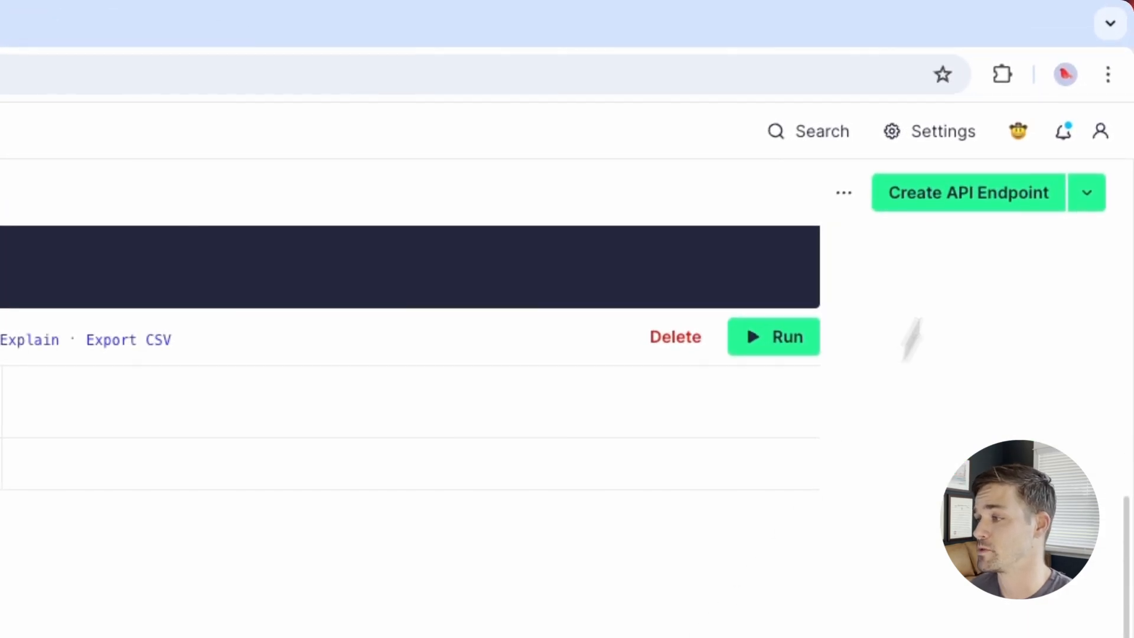
pyautogui.click(968, 192)
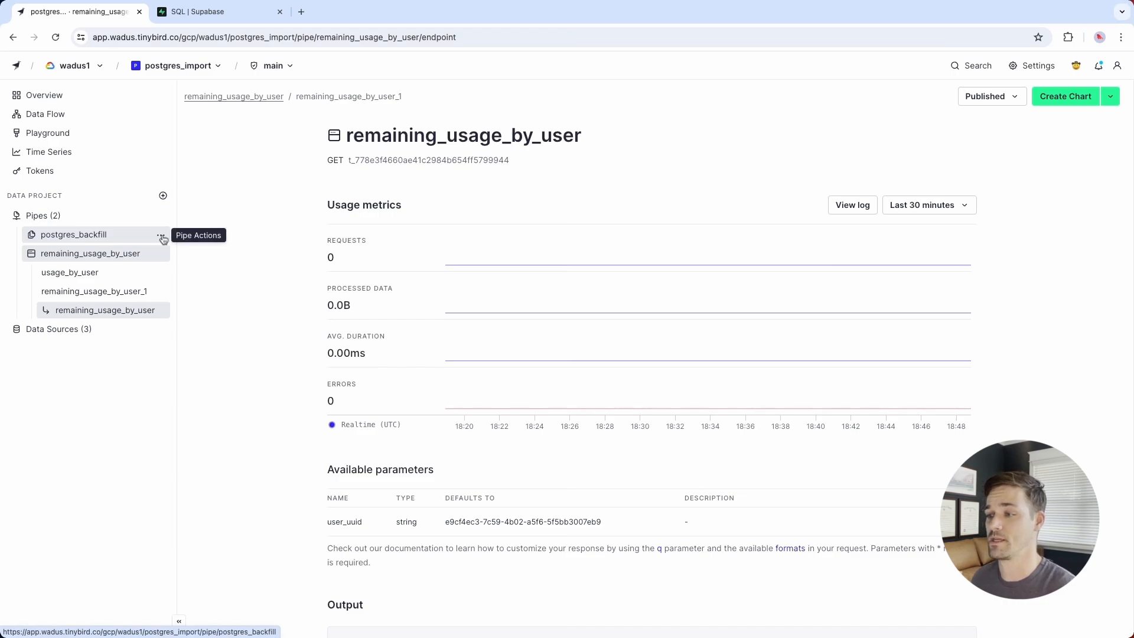
# - Duplicate the postgres_backfill pipe into a new postgres_append pipe
pyautogui.click(163, 235)
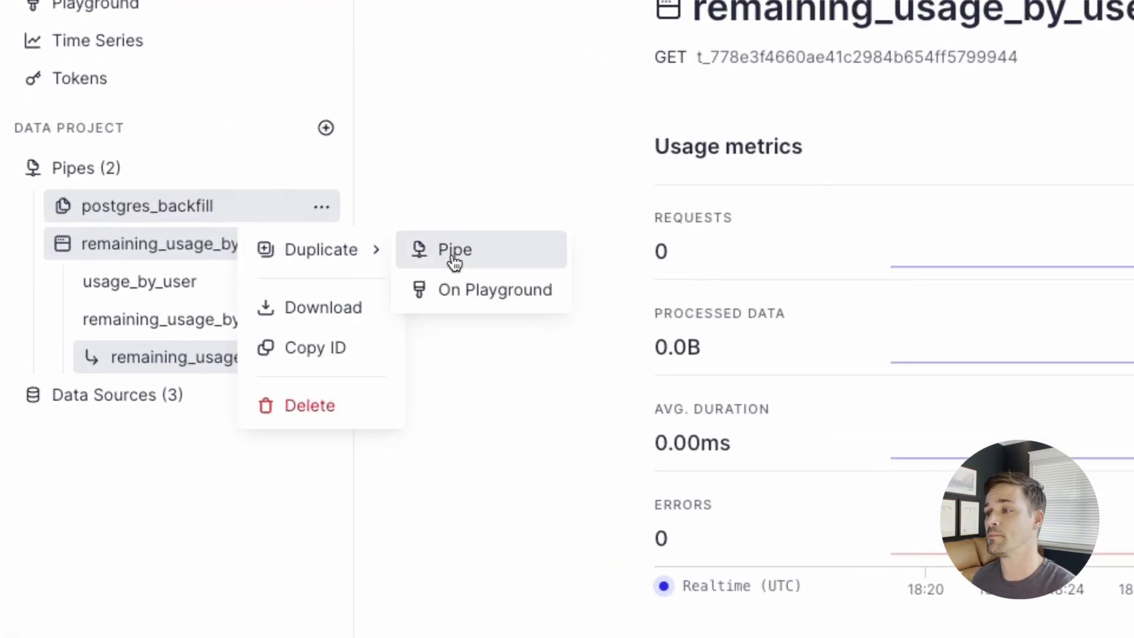
pyautogui.click(453, 251)
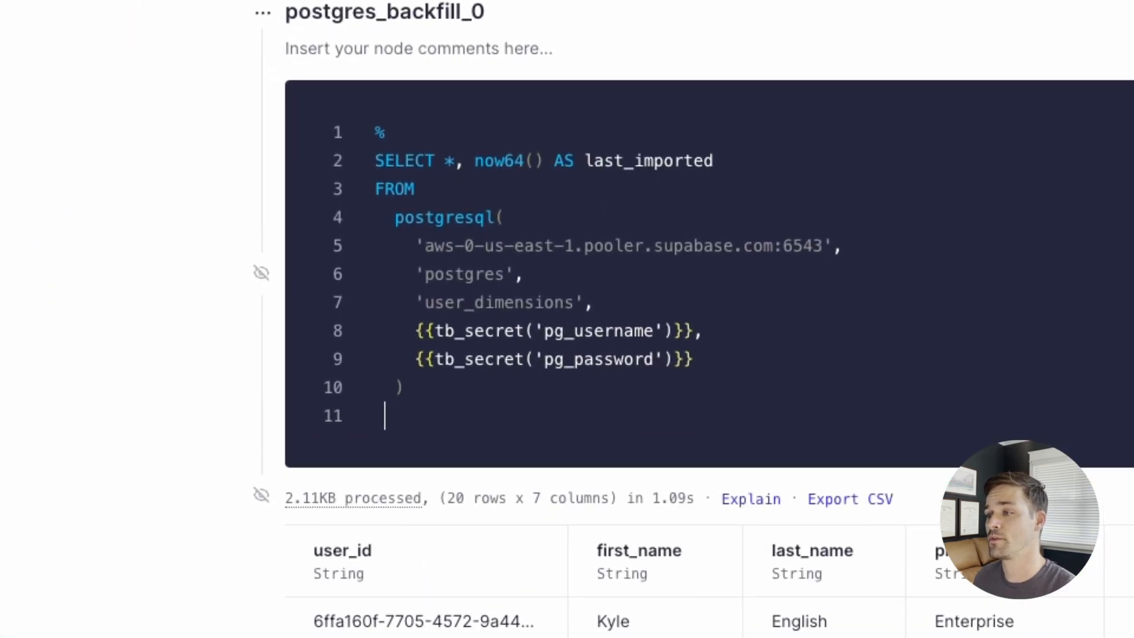
# - Filter rows WHERE last_updated > (select max(last_imported) FROM pg_user_dimensions)
pyautogui.write('WHERE last')
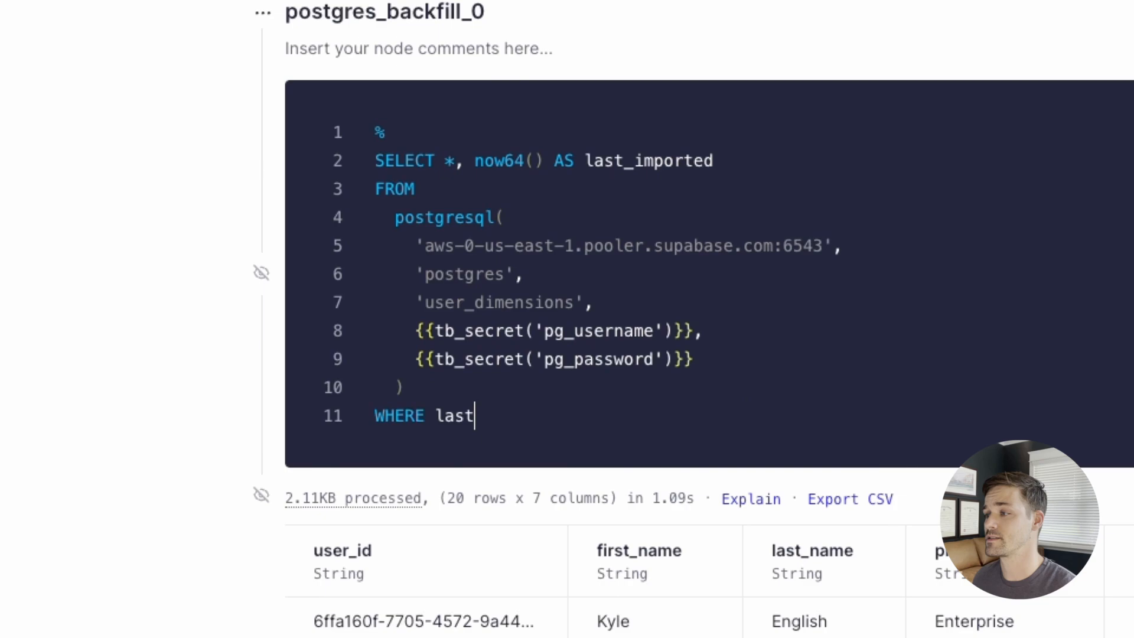
pyautogui.write('_updated')
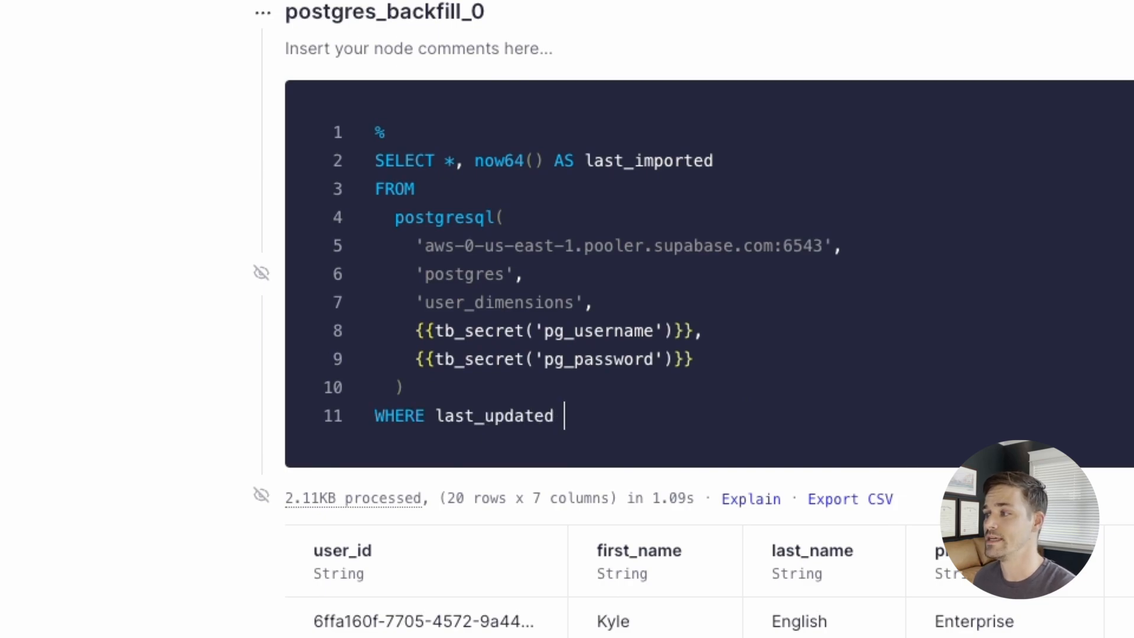
pyautogui.write('> (select')
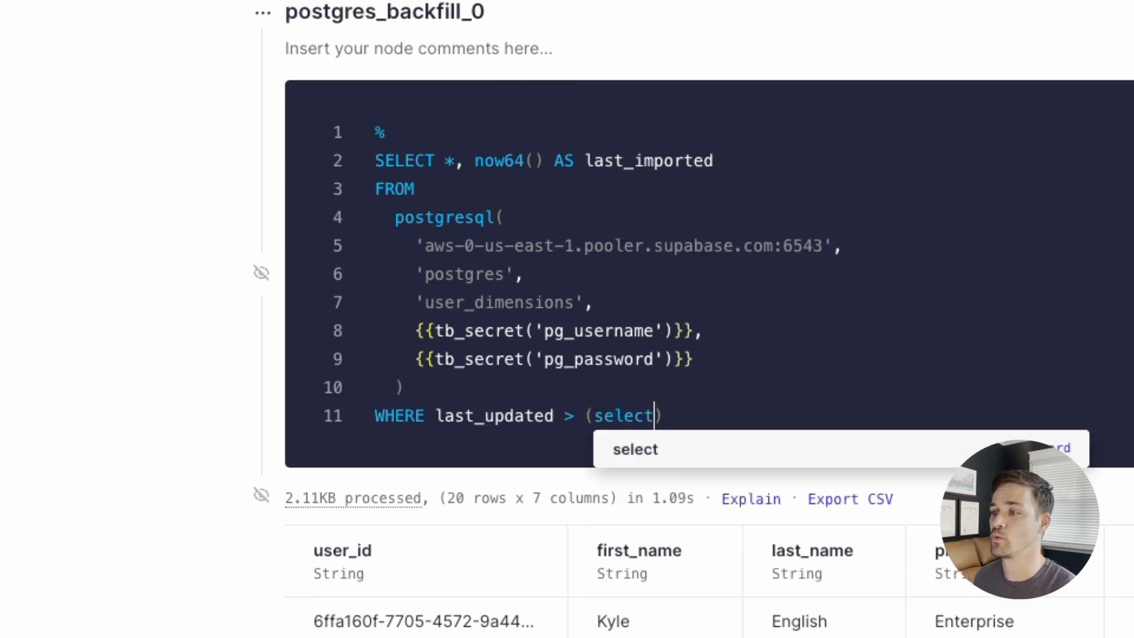
pyautogui.write('max(last_imported) FROM pg_user_dimensions')
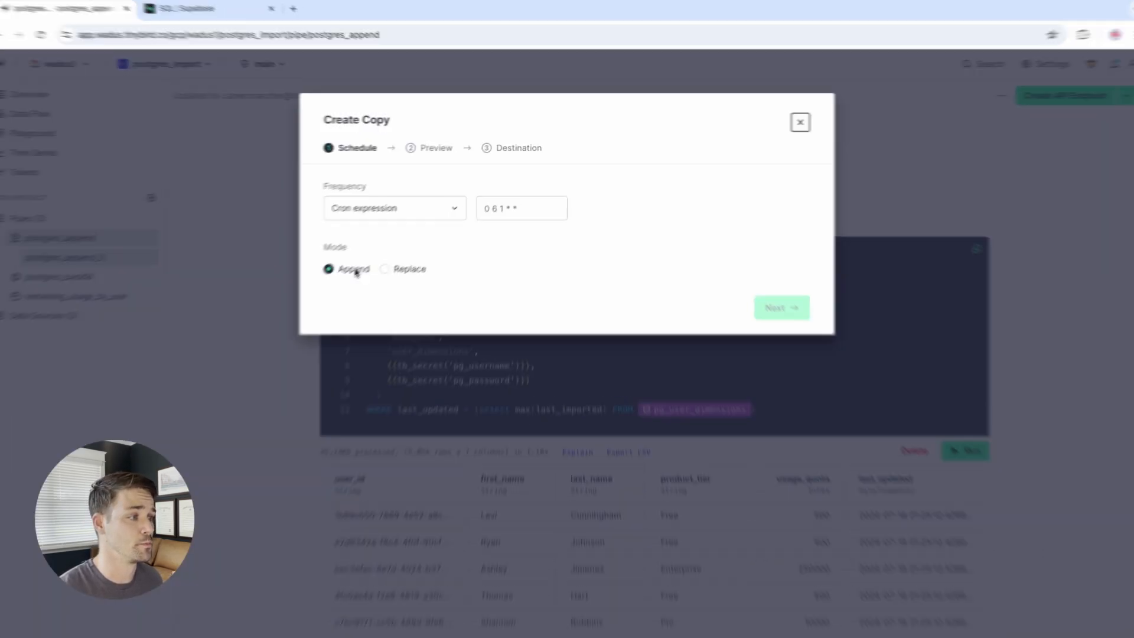
# - Schedule the append copy into pg_user_dimensions with cron */10 * * * *
pyautogui.write('*/10 * * * *')
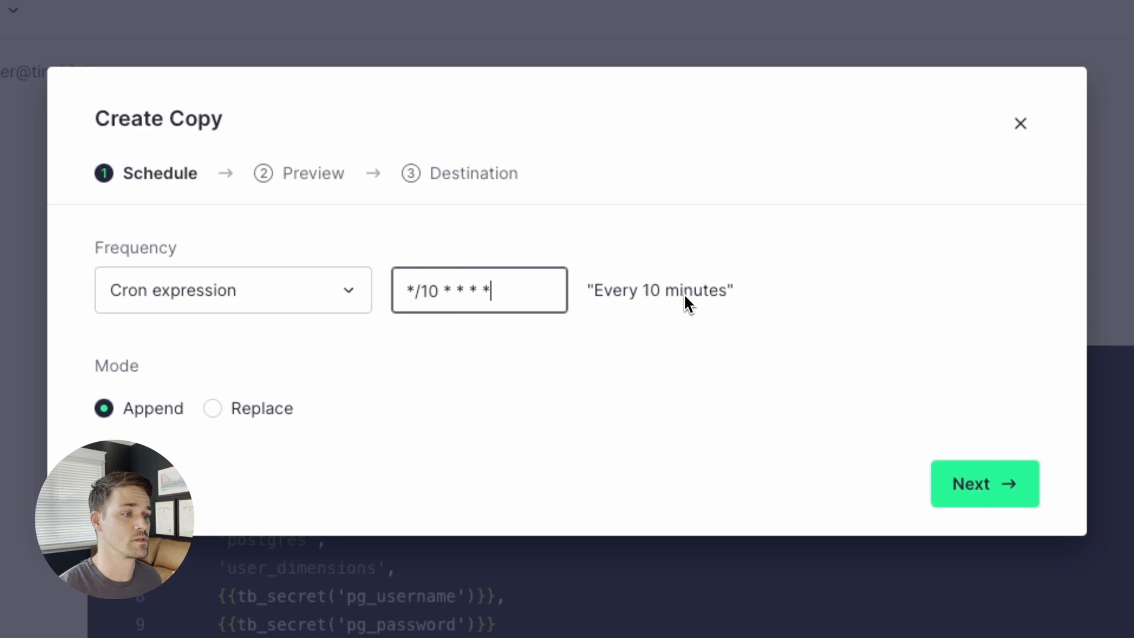
pyautogui.click(985, 484)
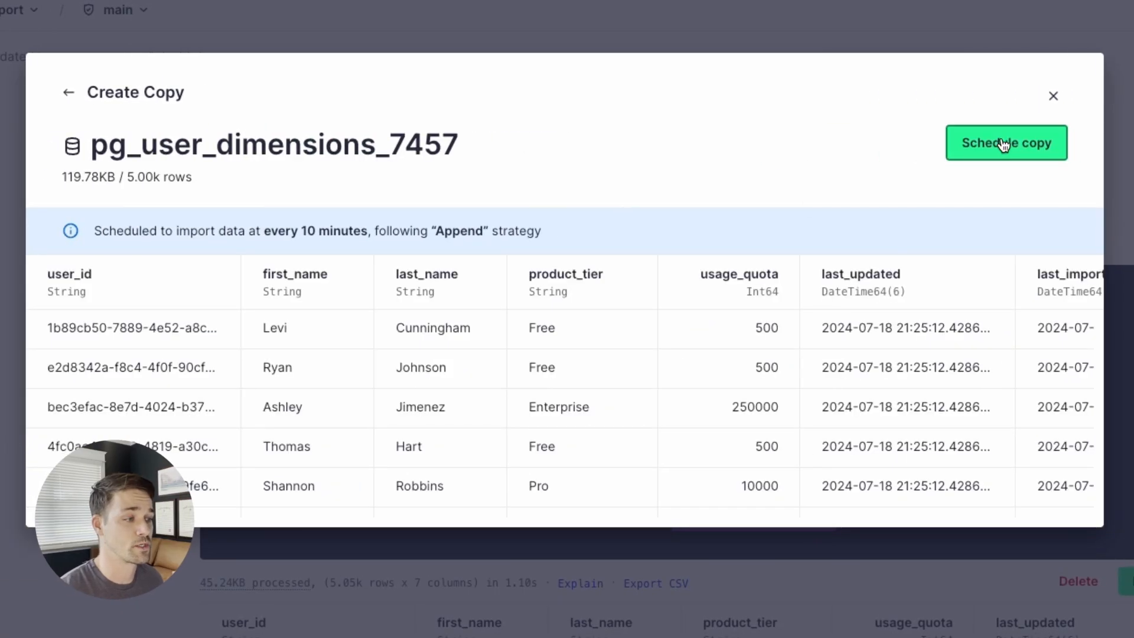
pyautogui.click(1006, 143)
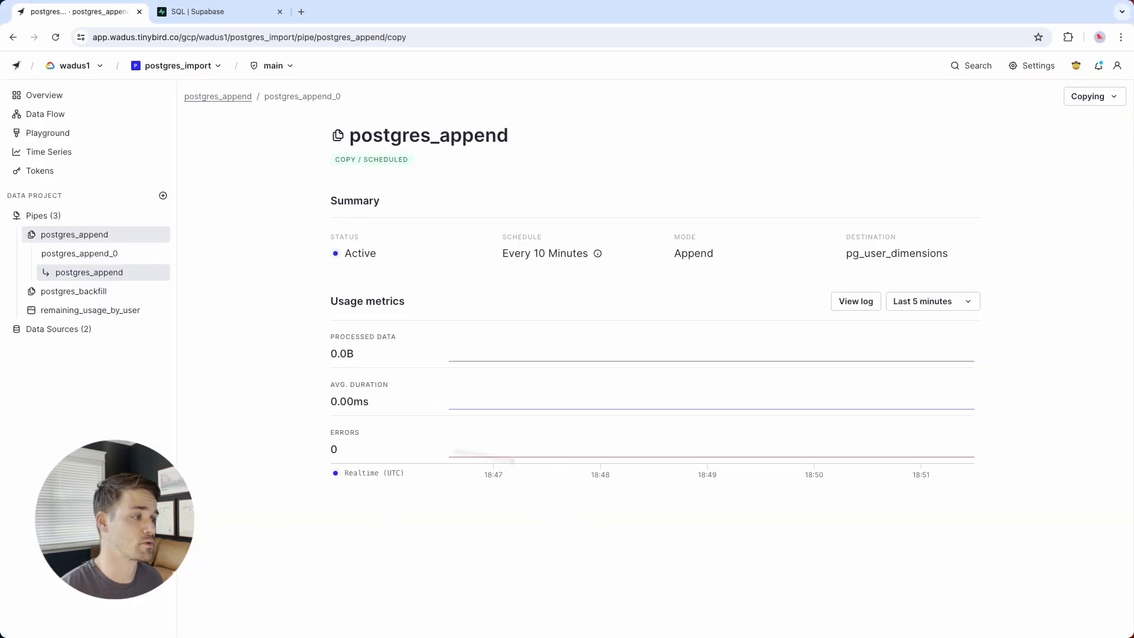
# - Run the postgres_append copy once now and return to the pg_user_dimensions data source
pyautogui.click(1093, 97)
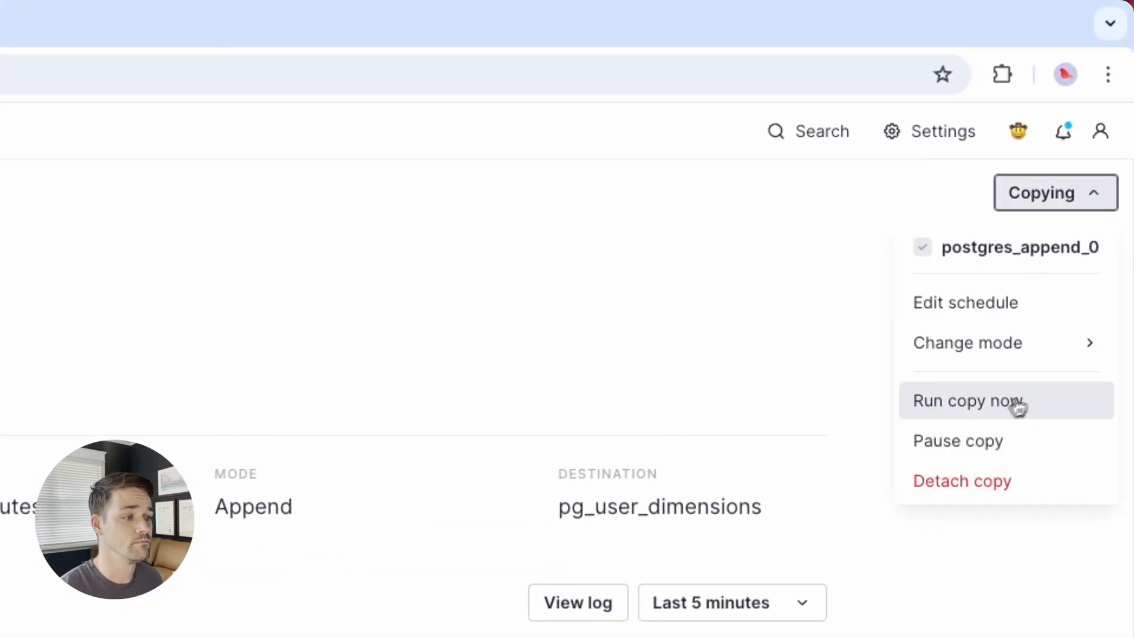
pyautogui.click(967, 402)
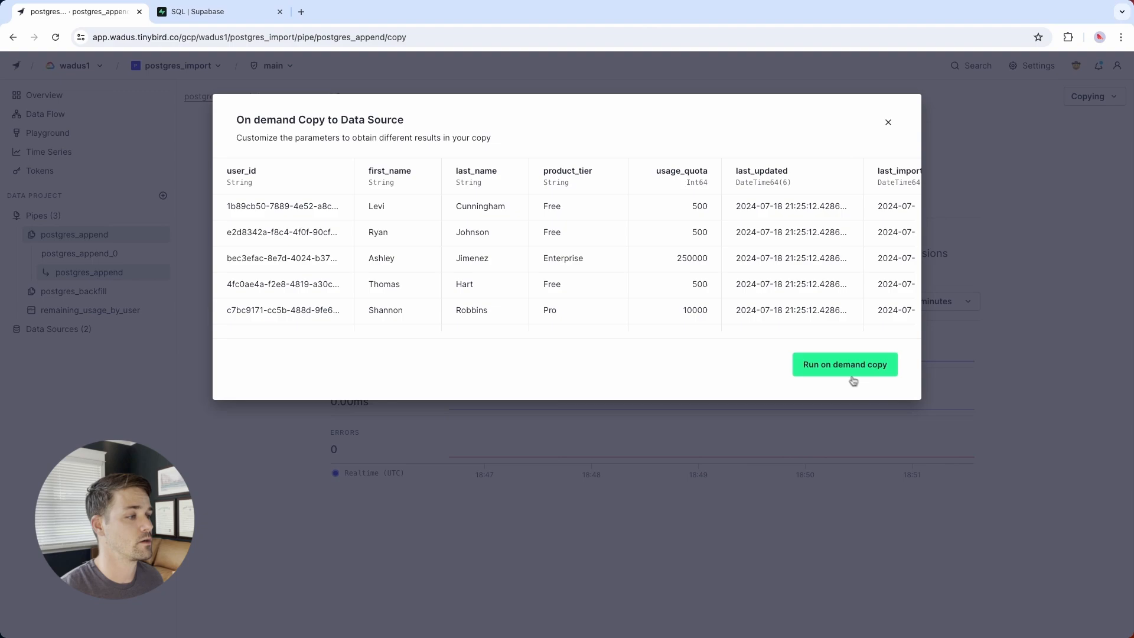
pyautogui.click(844, 364)
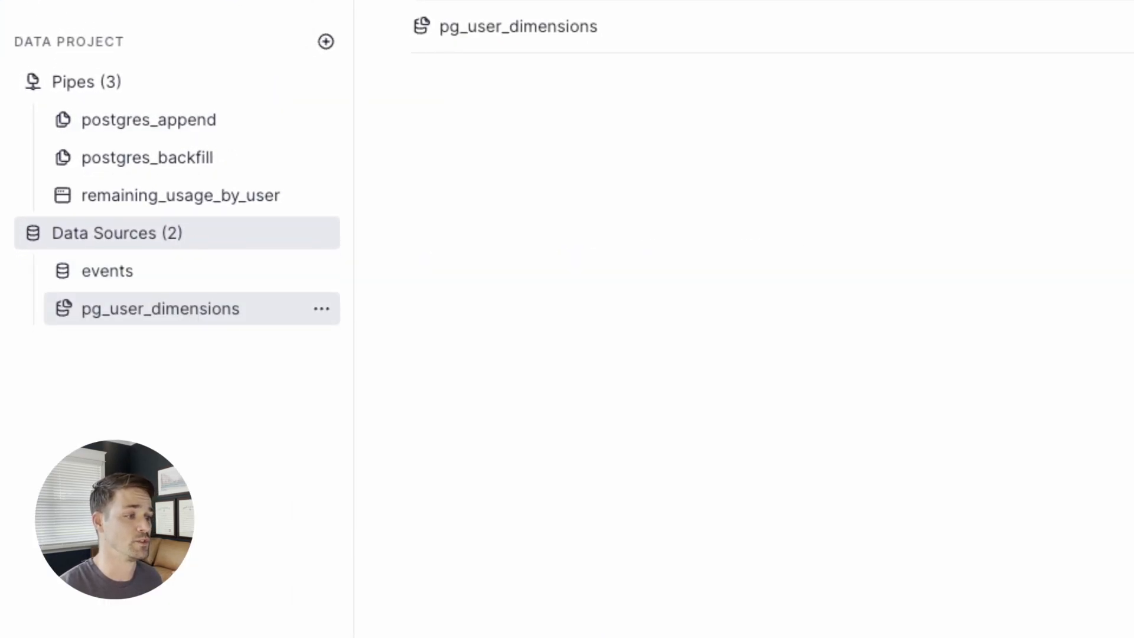
pyautogui.click(160, 308)
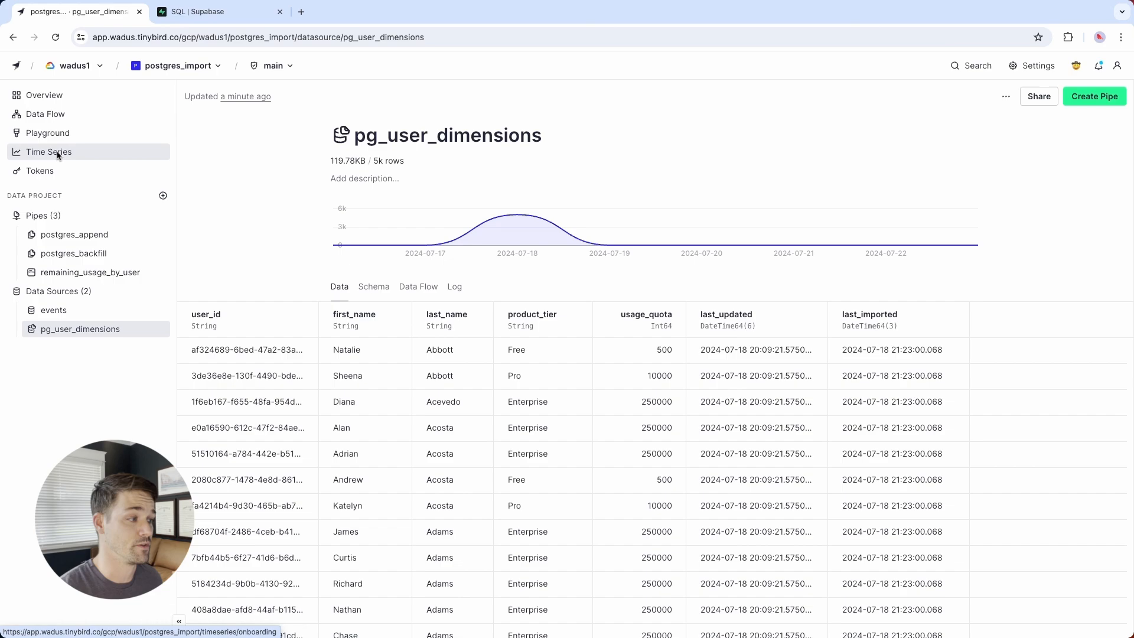